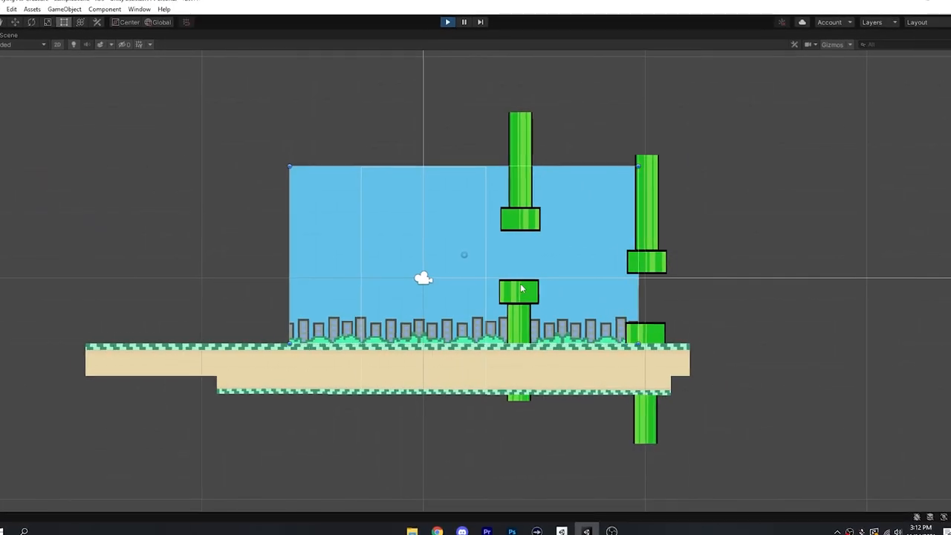
Open Build Settings and scroll the platform list showing PC, Mac & Linux Standalone, iOS, Android.
click(447, 21)
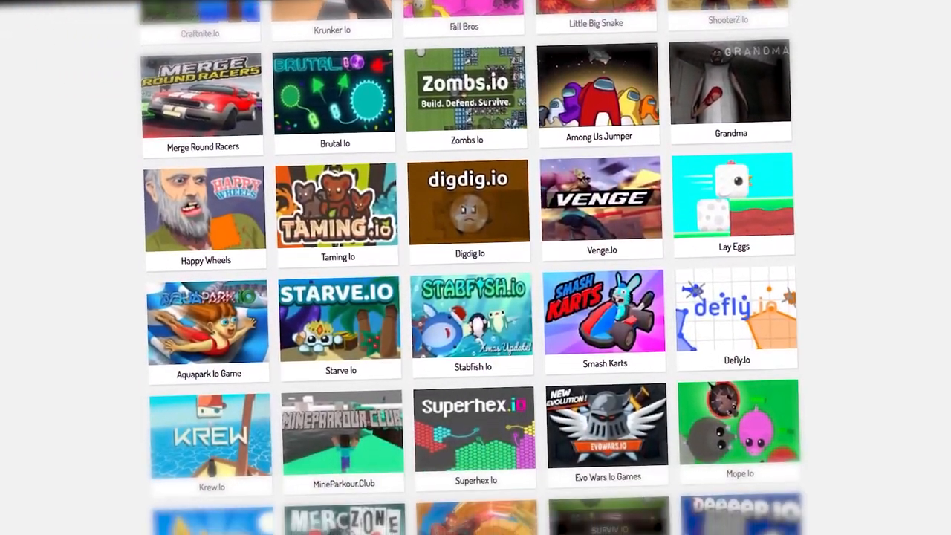
scroll(down, 3)
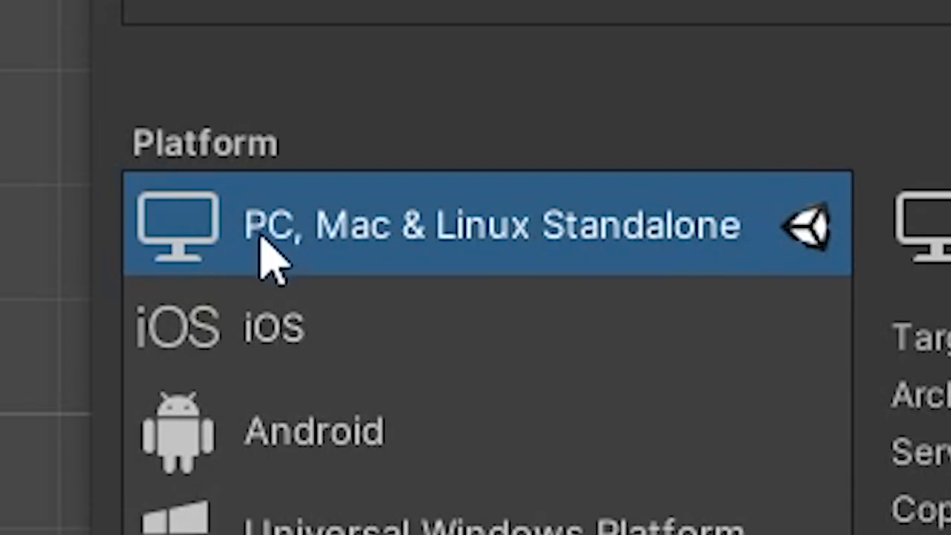
mouse_move(765, 298)
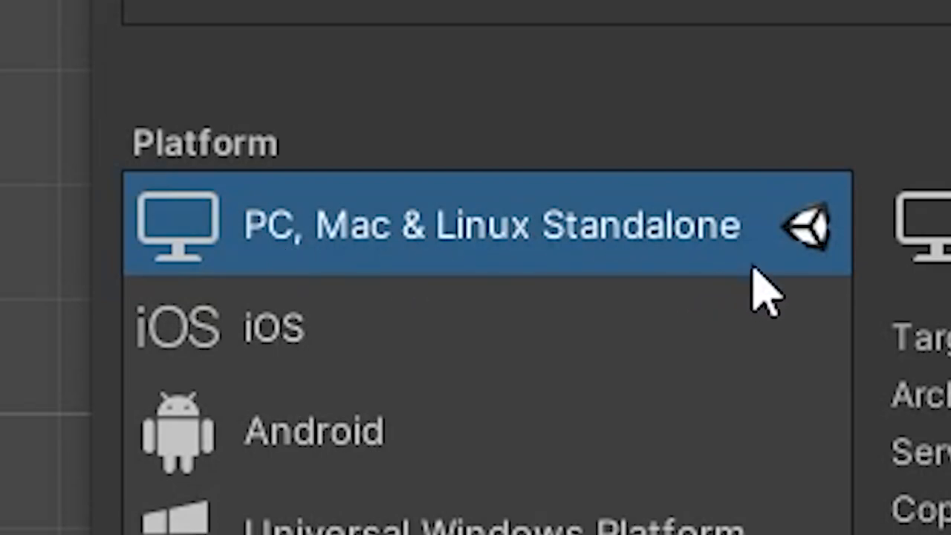